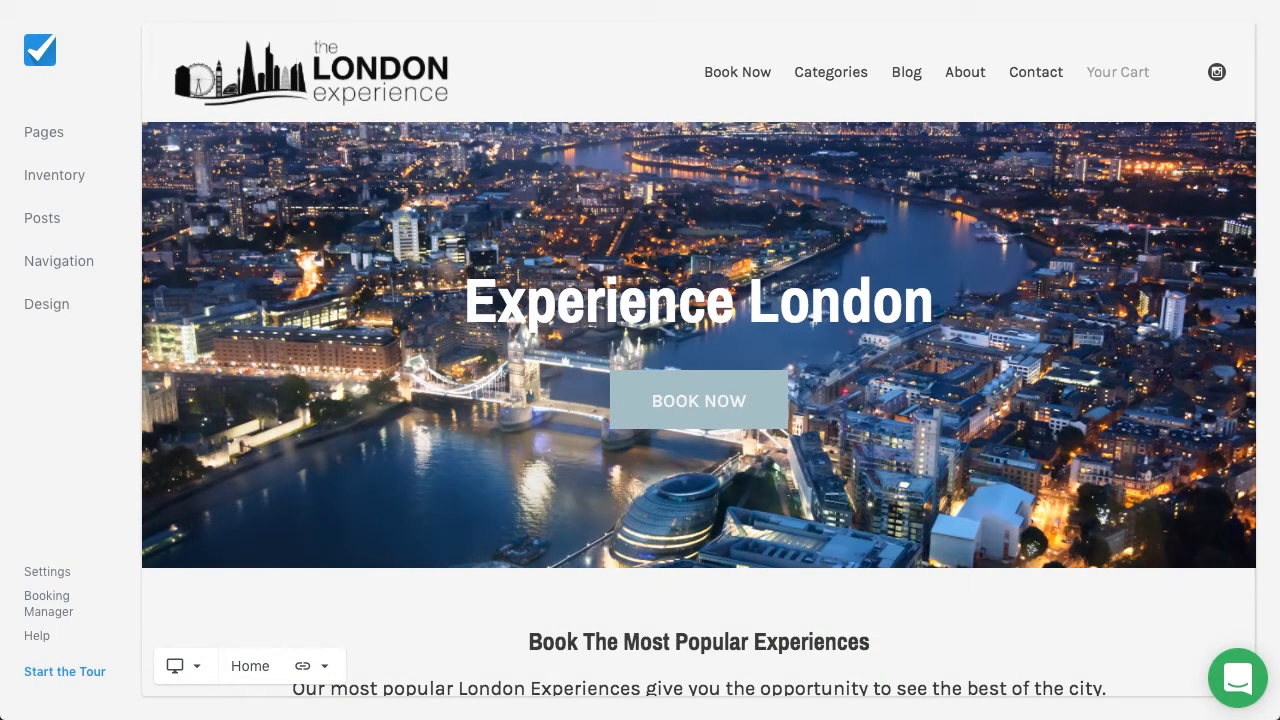
{"action": "mouse_move", "coordinate": [903, 87]}
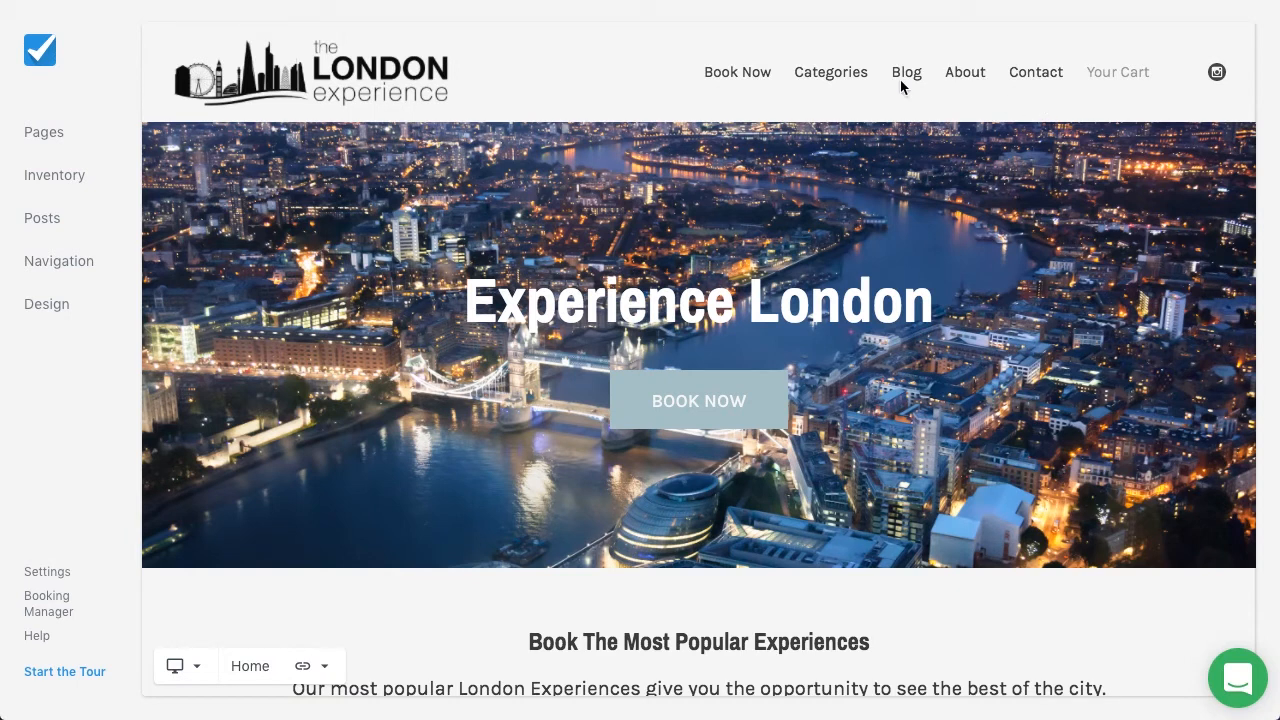
{"action": "mouse_move", "coordinate": [831, 72]}
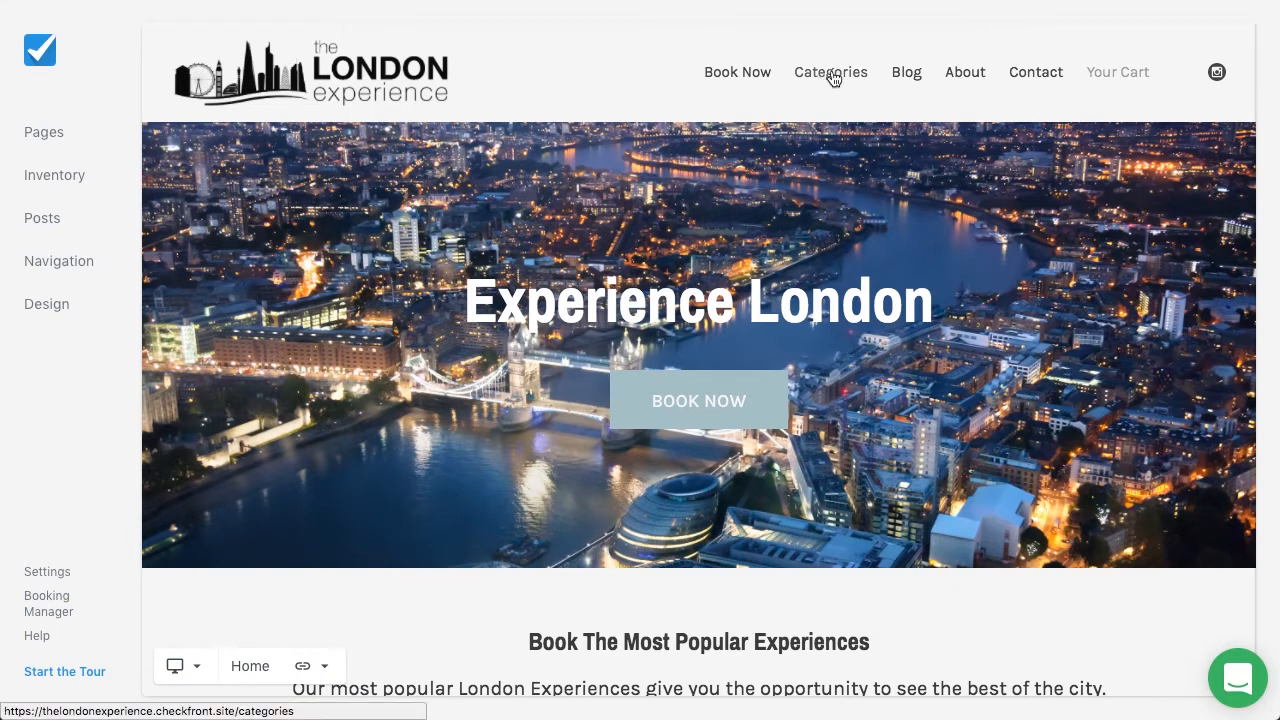
{"action": "mouse_move", "coordinate": [833, 82]}
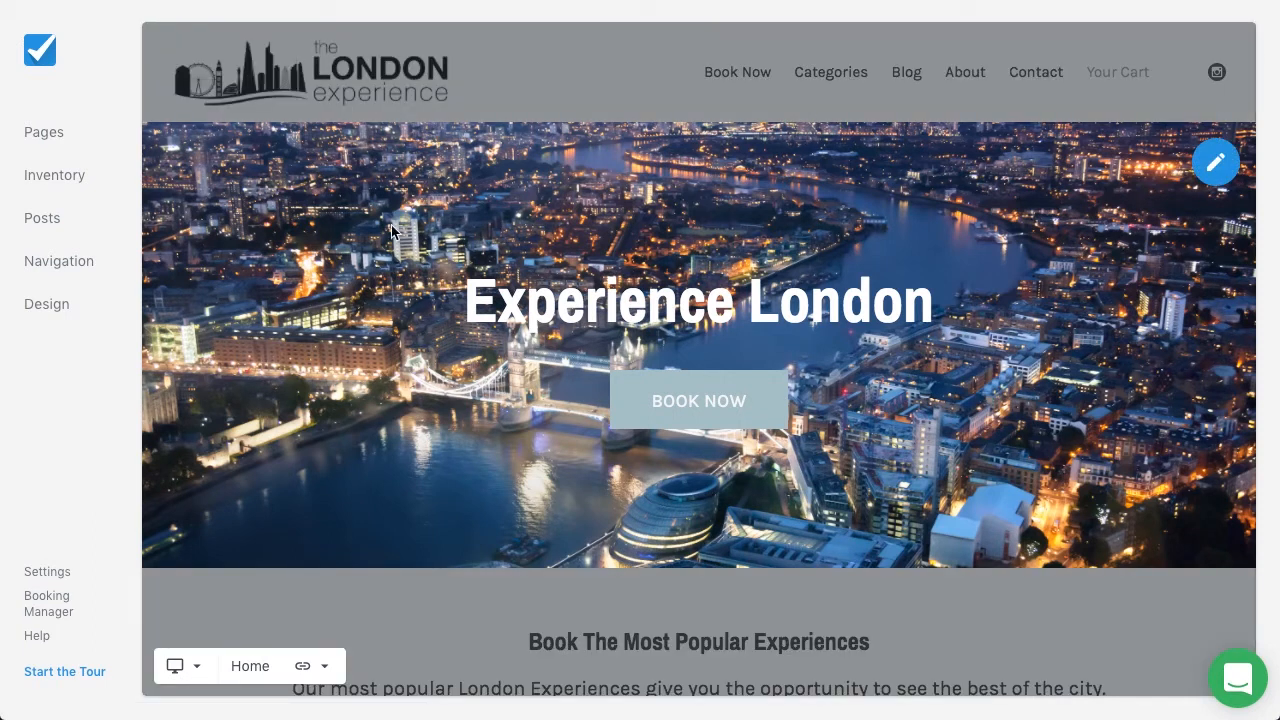
- Open the Header menu editor from Navigation, showing its five page links
{"action": "left_click", "coordinate": [58, 261]}
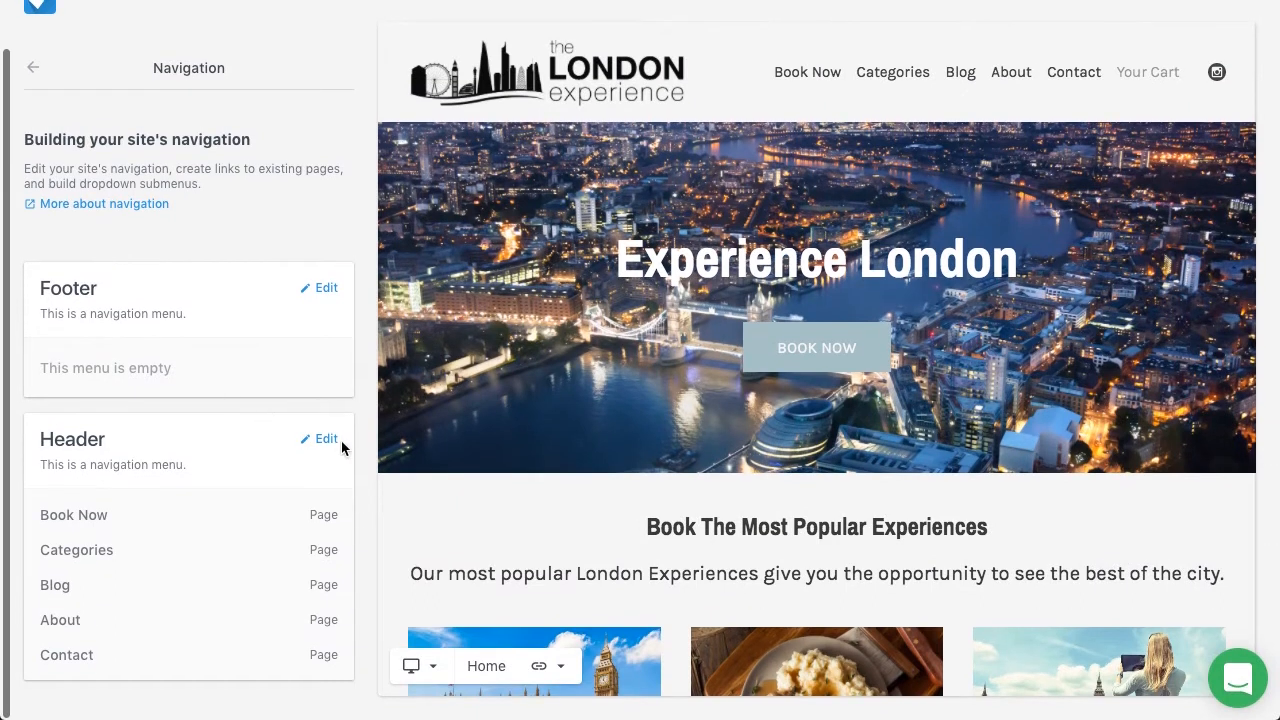
{"action": "left_click", "coordinate": [326, 438]}
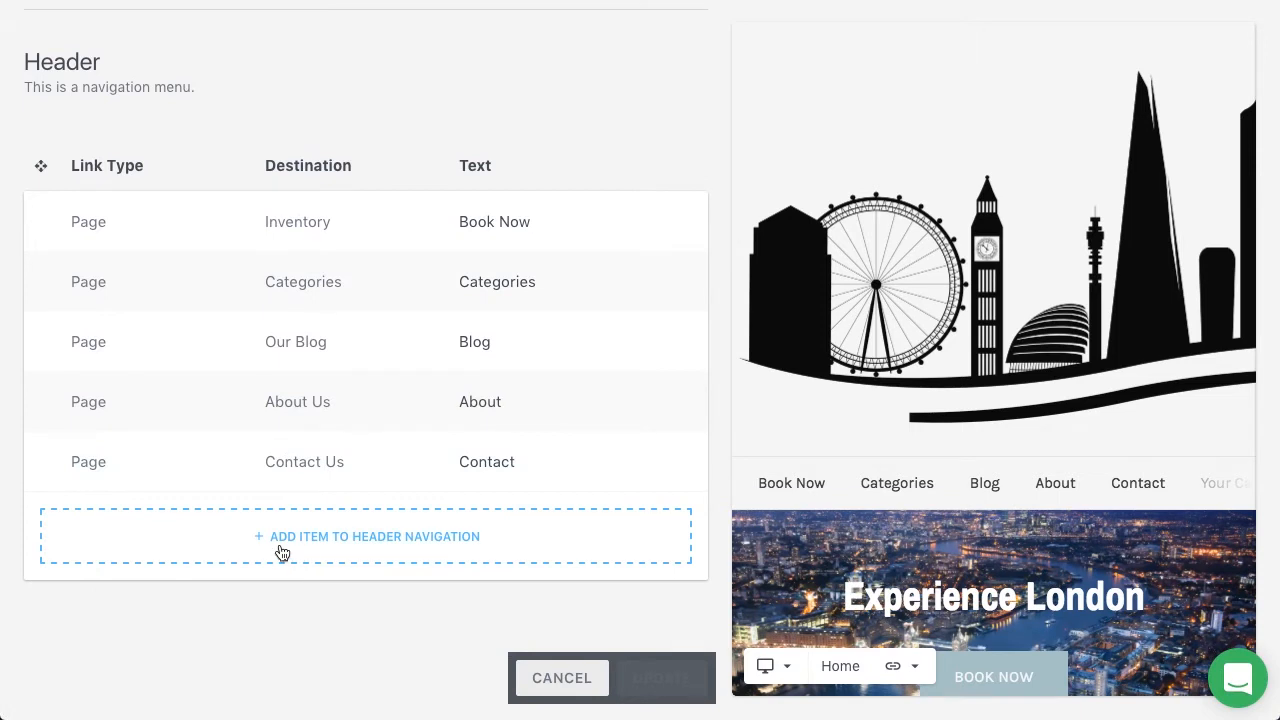
- Add a sixth Header item of type Submenu with the text 'Reserve'
{"action": "left_click", "coordinate": [374, 536]}
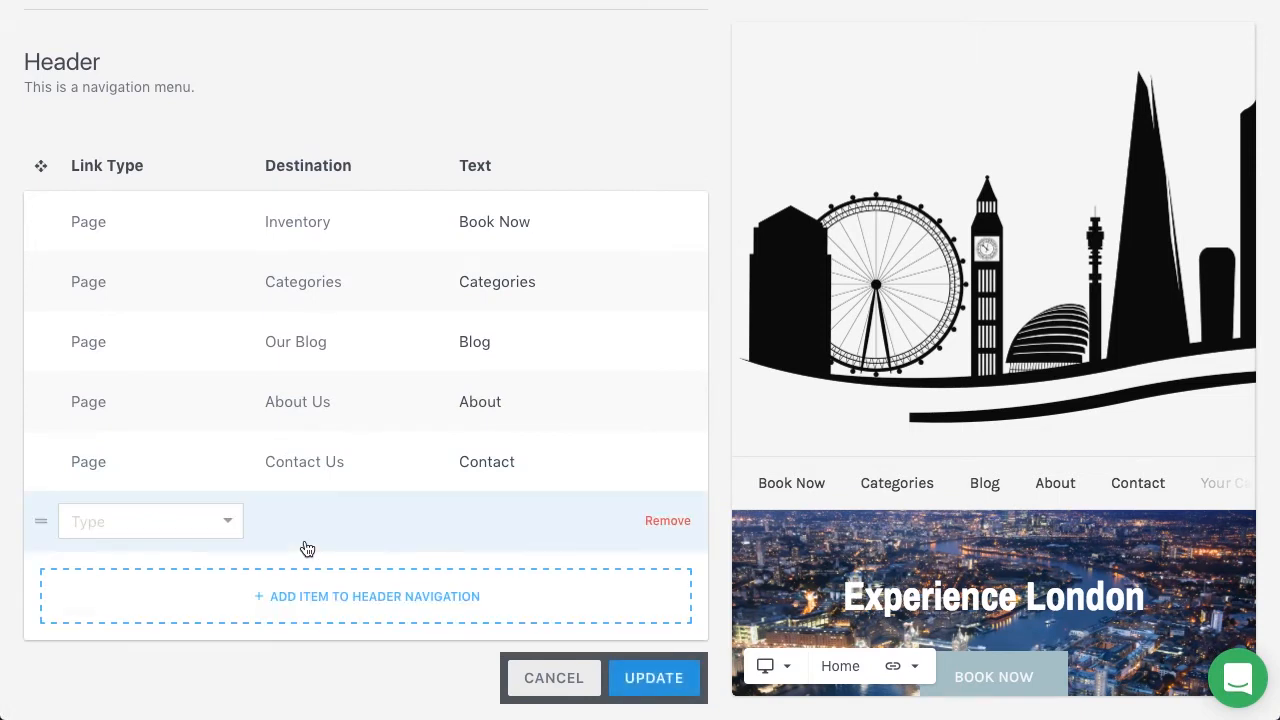
{"action": "left_click", "coordinate": [150, 520]}
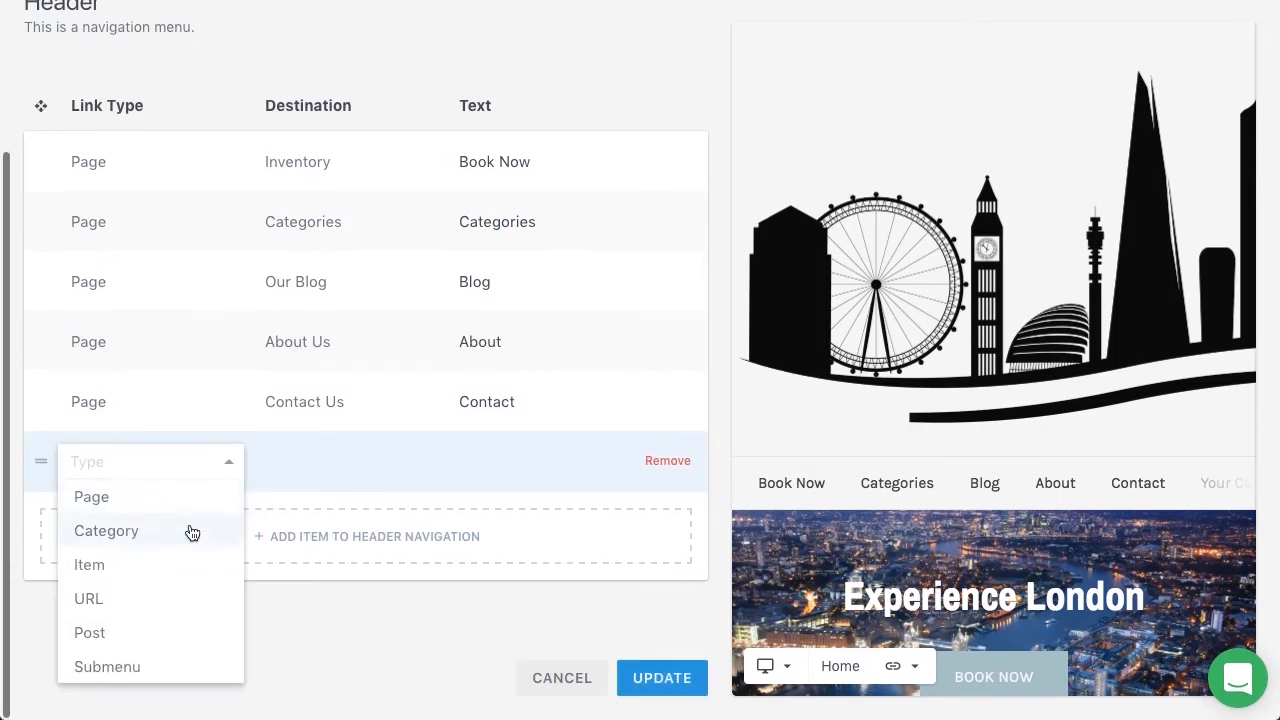
{"action": "left_click", "coordinate": [106, 667]}
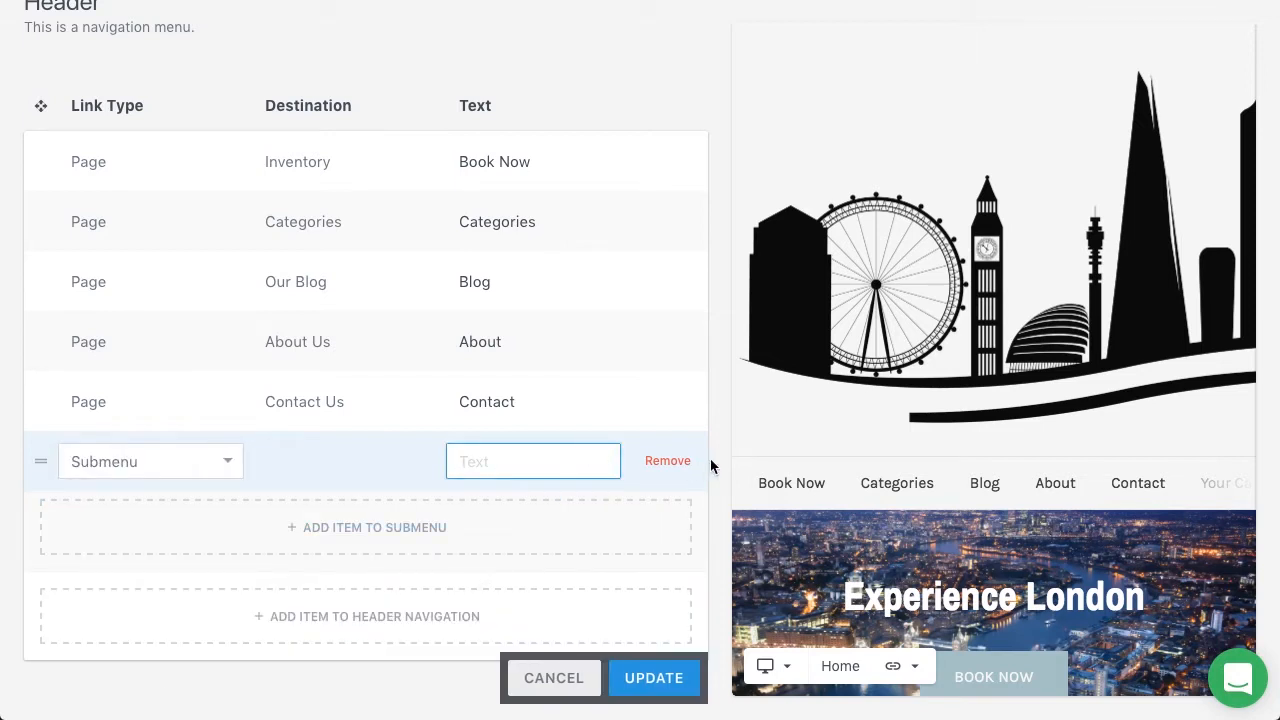
{"action": "mouse_move", "coordinate": [1213, 491]}
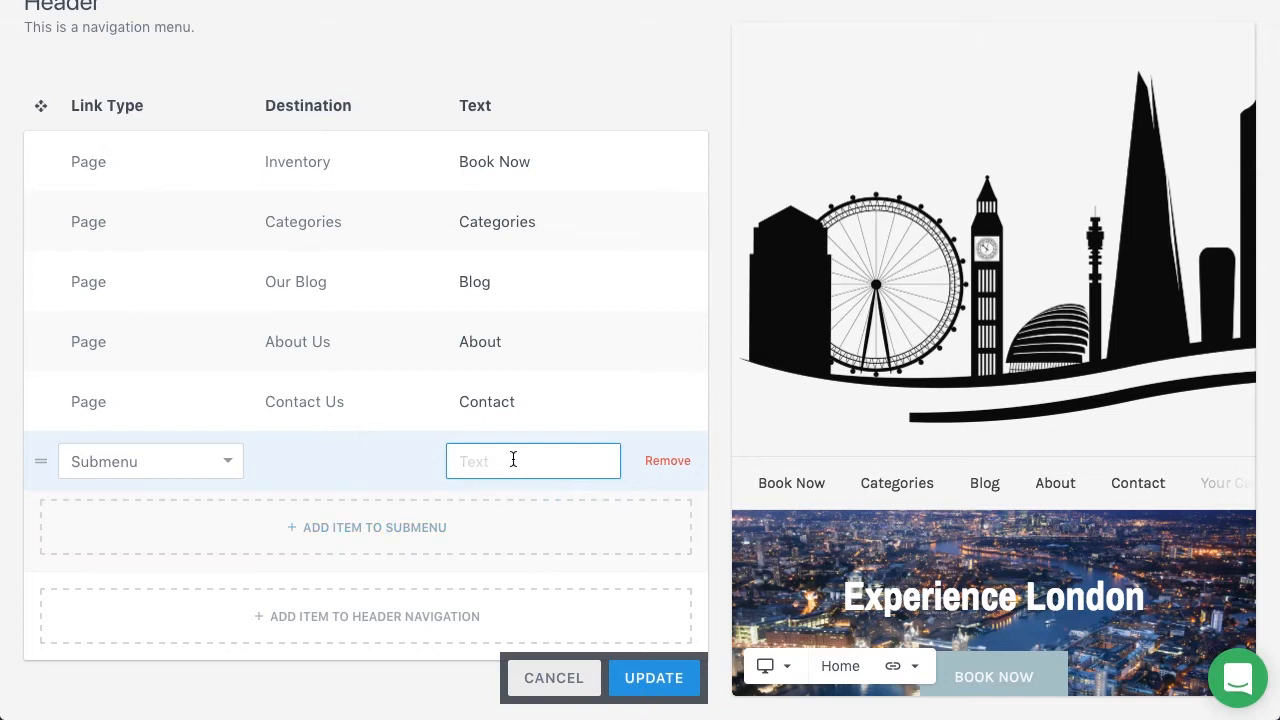
{"action": "type", "text": "Reserve"}
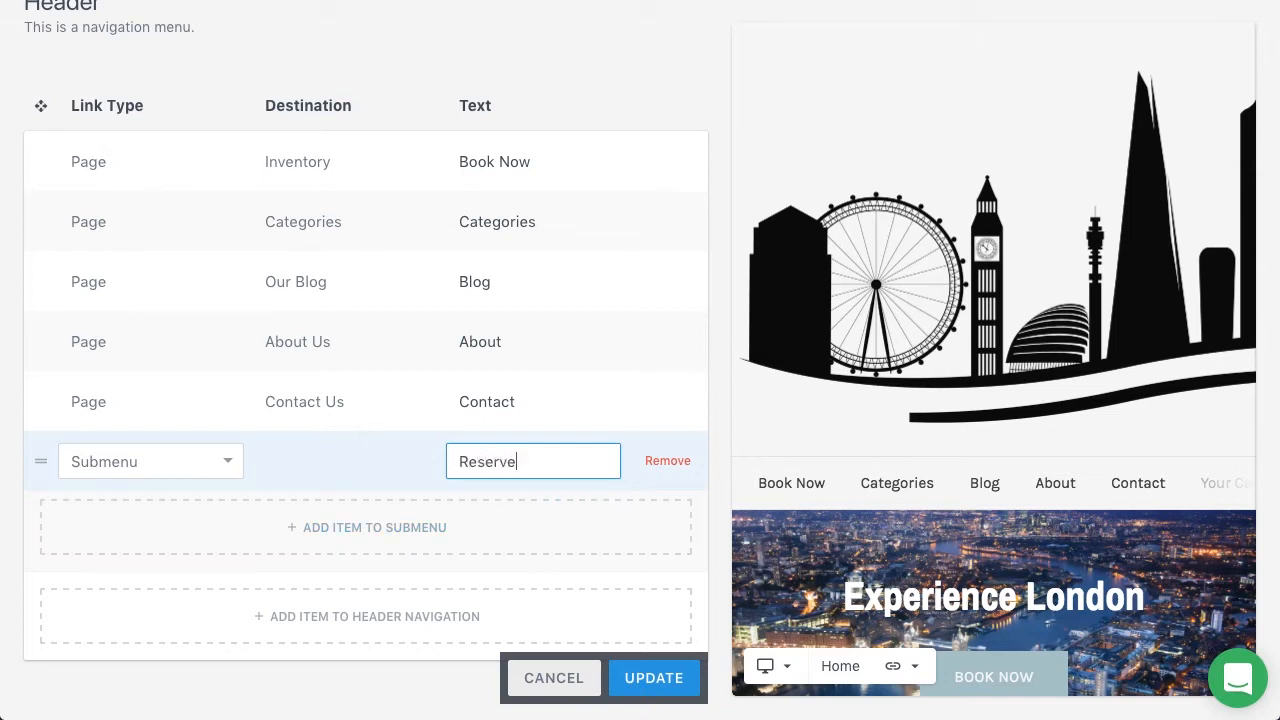
{"action": "mouse_move", "coordinate": [267, 528]}
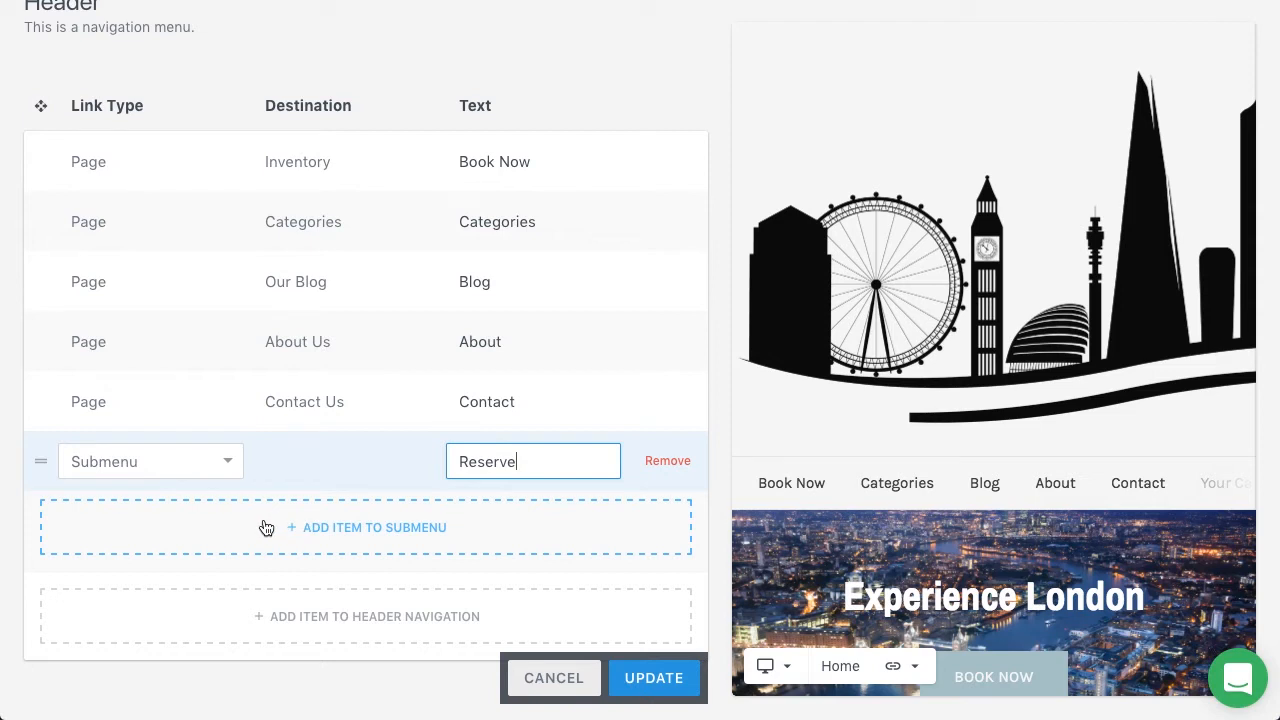
- Add a Category child item under Reserve pointing to Tours, labelled 'Multi-Day Tours'
{"action": "left_click", "coordinate": [366, 527]}
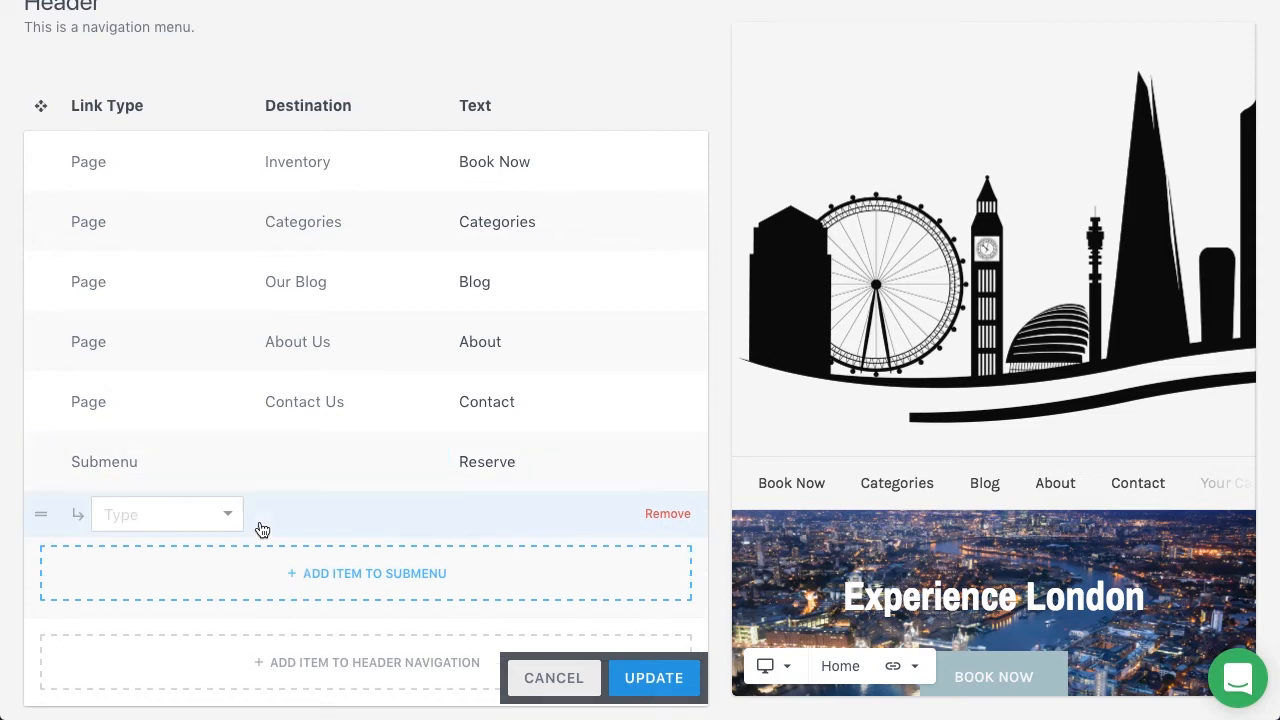
{"action": "left_click", "coordinate": [155, 514]}
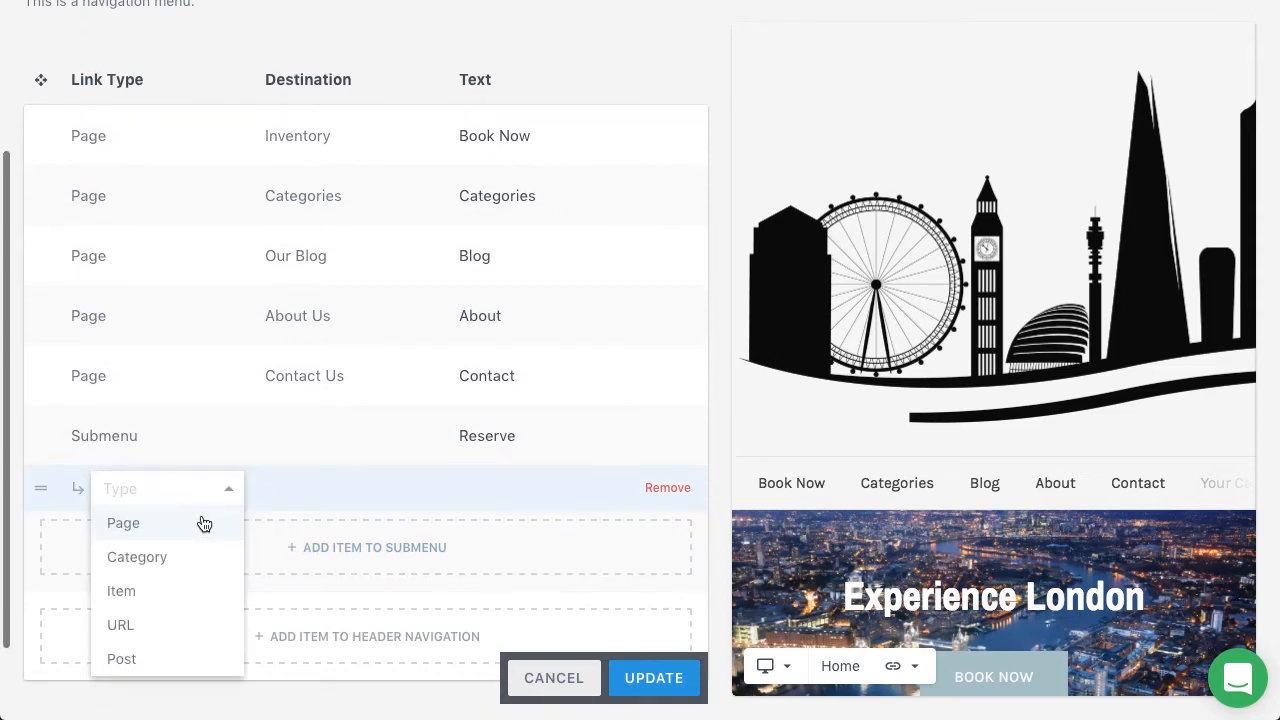
{"action": "mouse_move", "coordinate": [125, 588]}
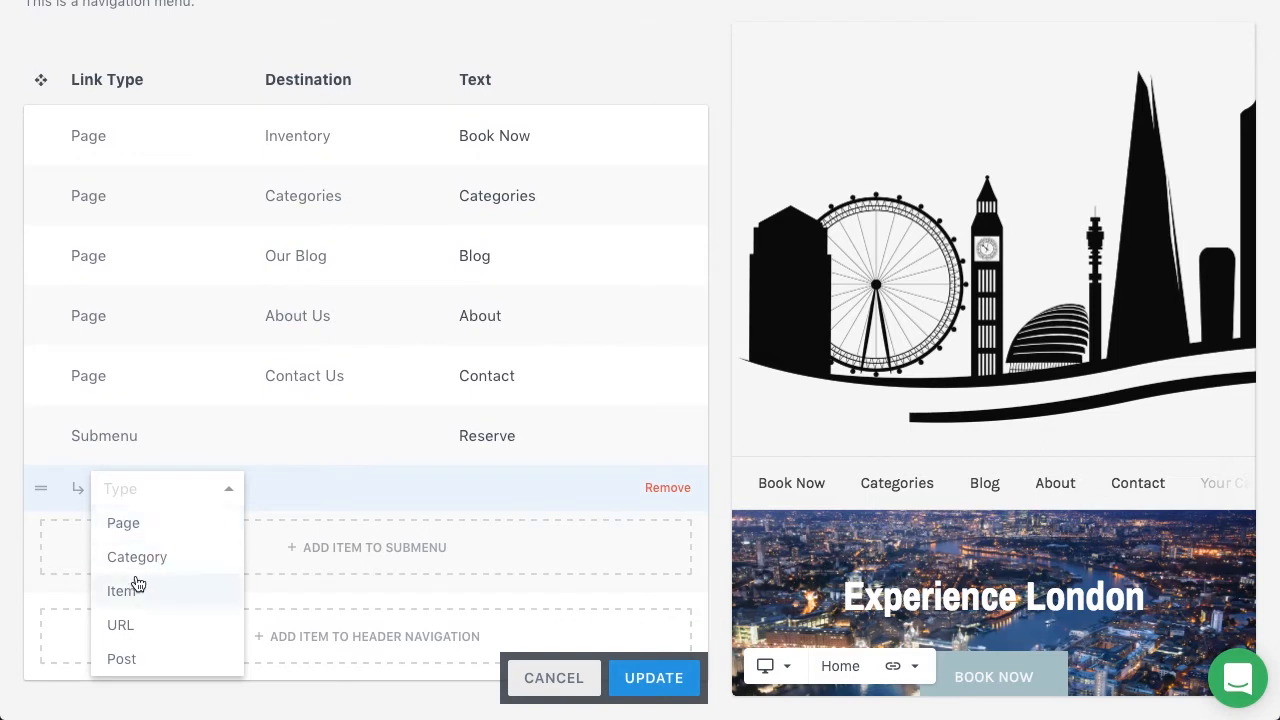
{"action": "mouse_move", "coordinate": [170, 636]}
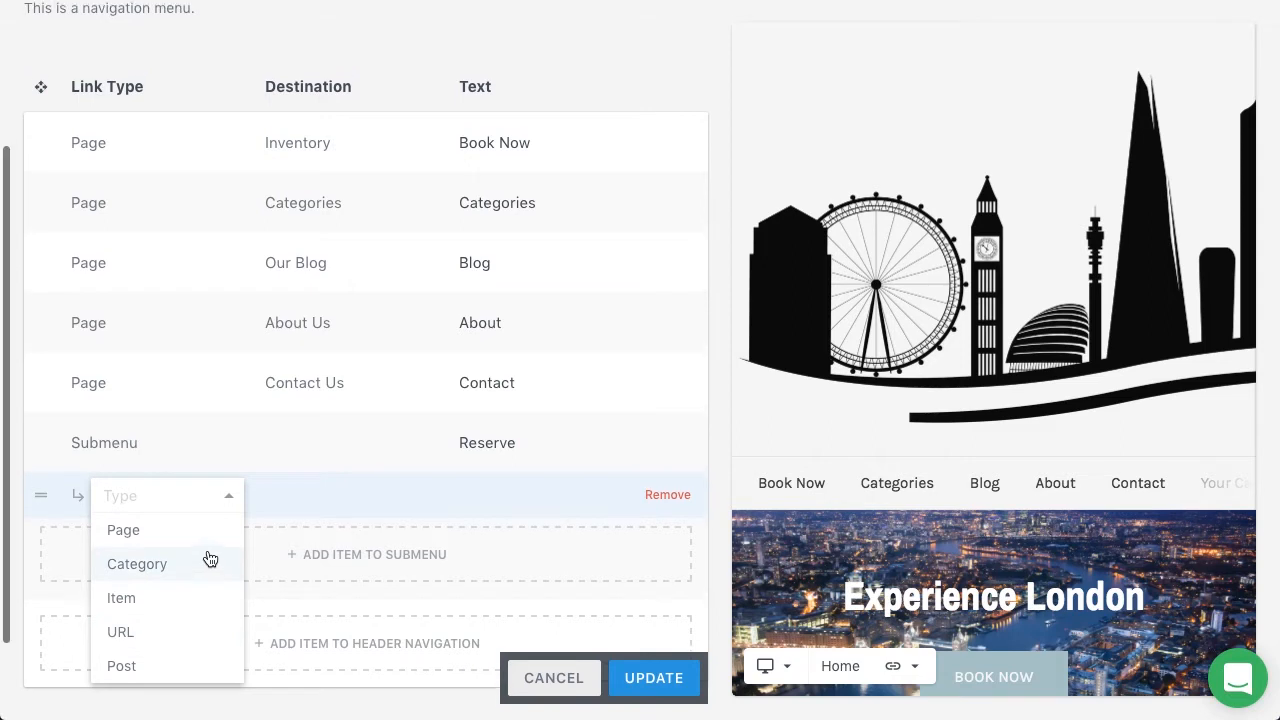
{"action": "left_click", "coordinate": [136, 563]}
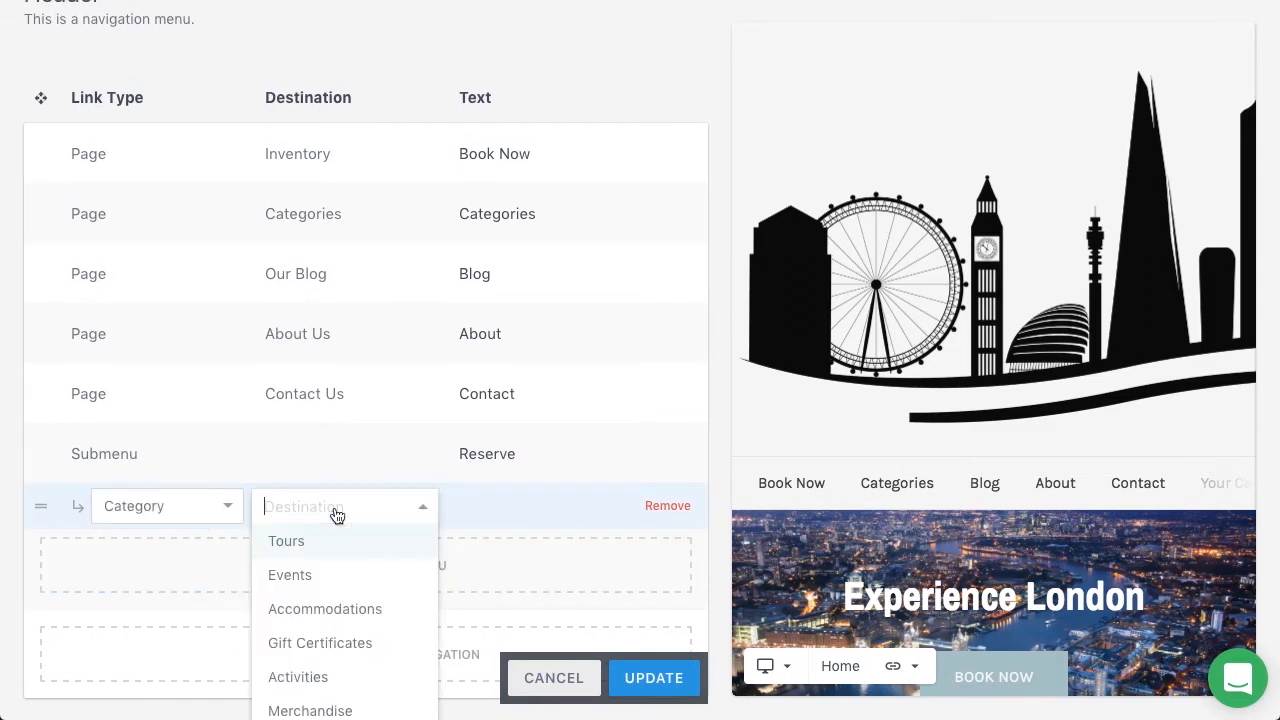
{"action": "left_click", "coordinate": [287, 540]}
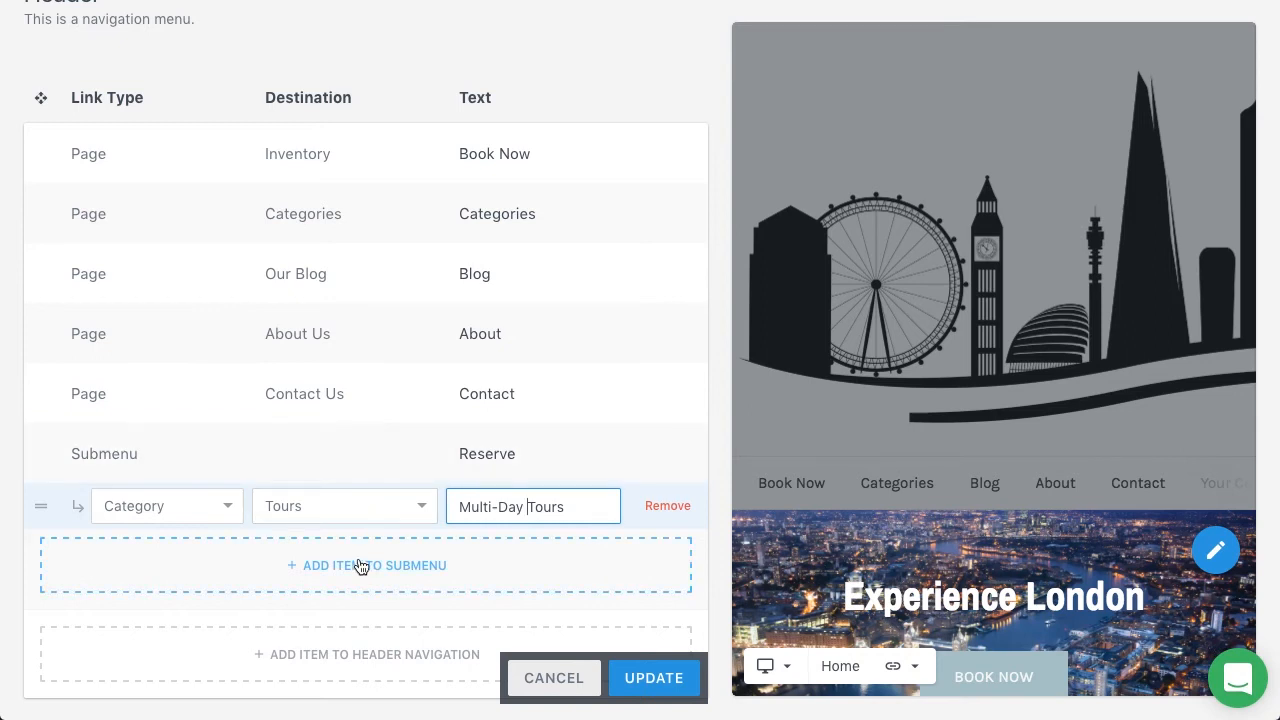
- Add Events and Accommodations category links to Reserve and save the Header navigation
{"action": "left_click", "coordinate": [367, 565]}
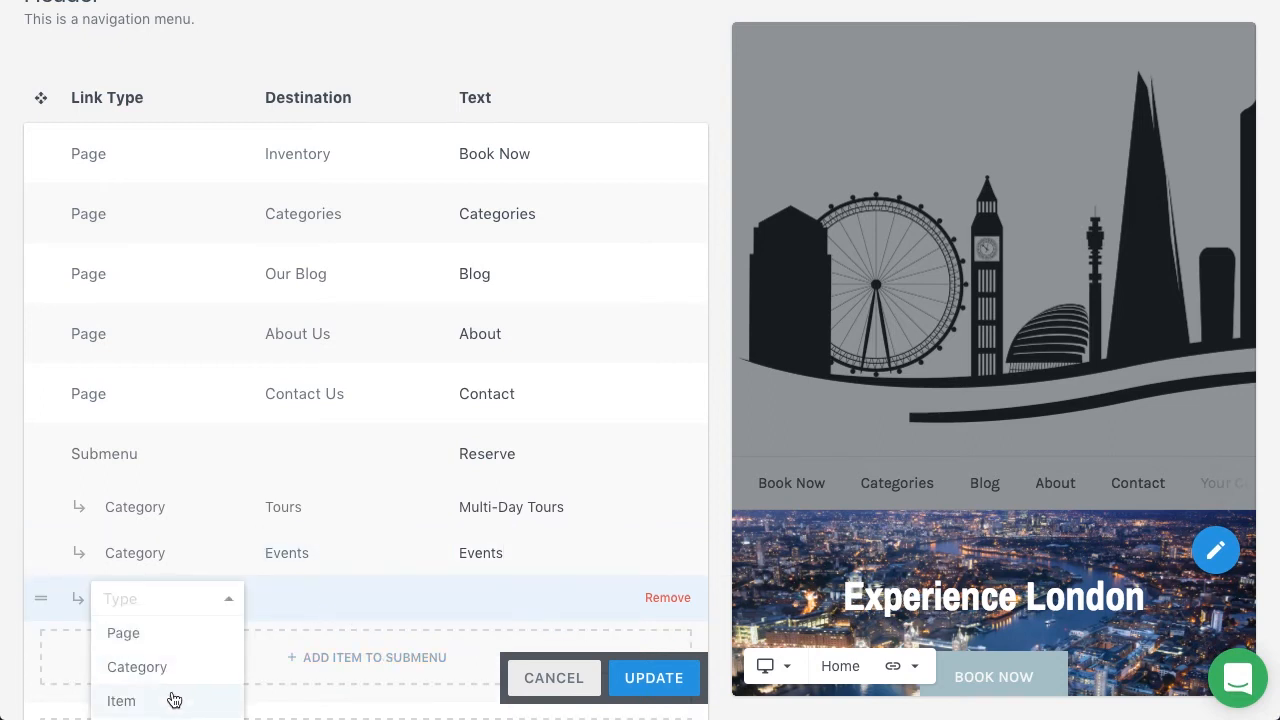
{"action": "left_click", "coordinate": [137, 667]}
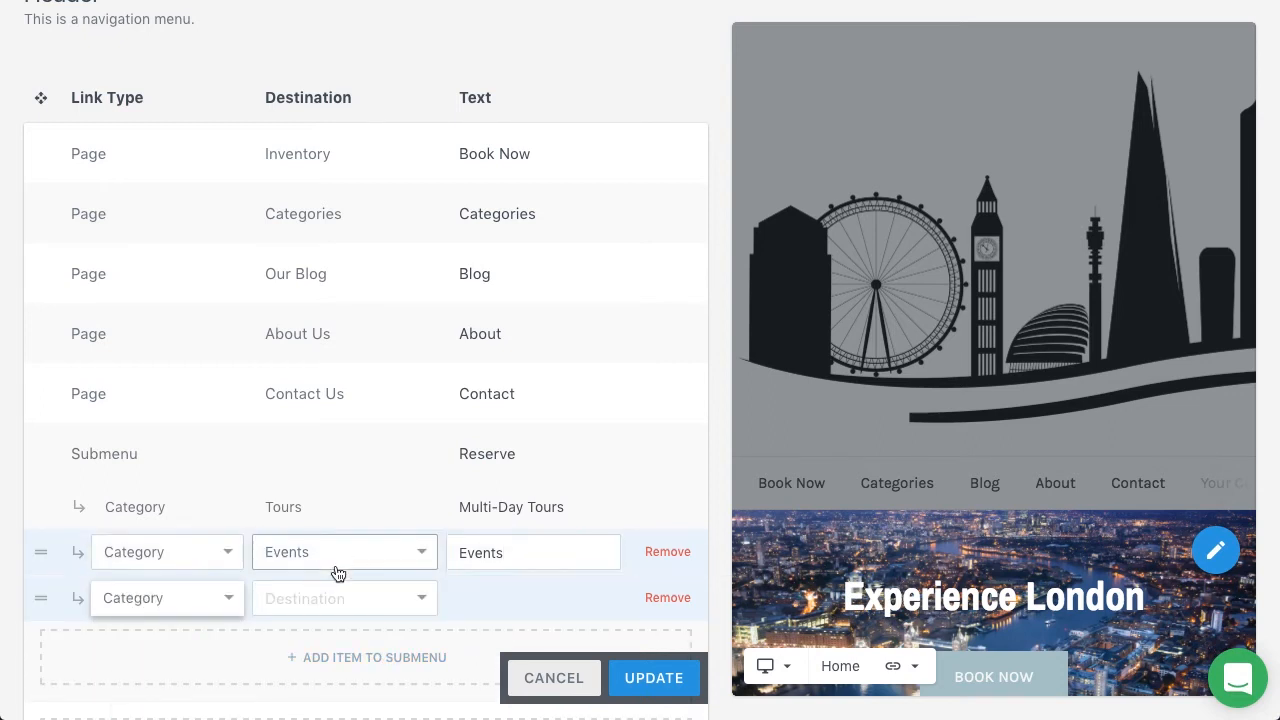
{"action": "left_click", "coordinate": [344, 598]}
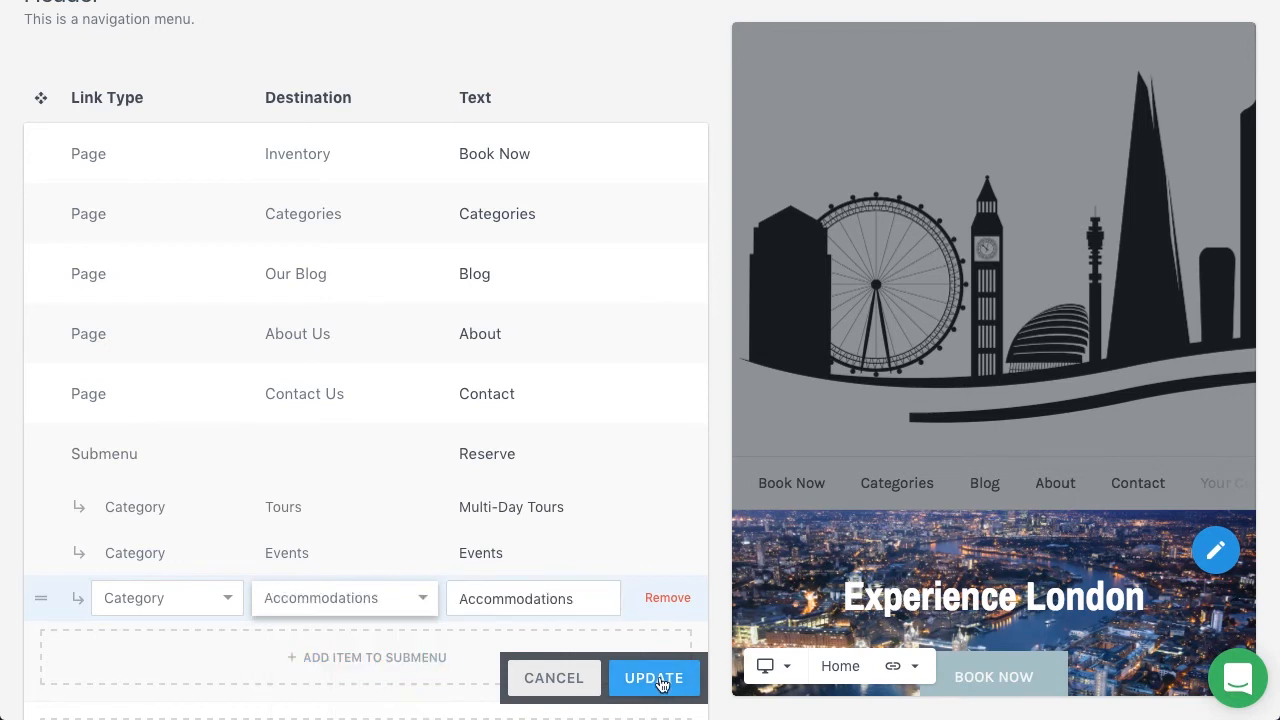
{"action": "left_click", "coordinate": [654, 677]}
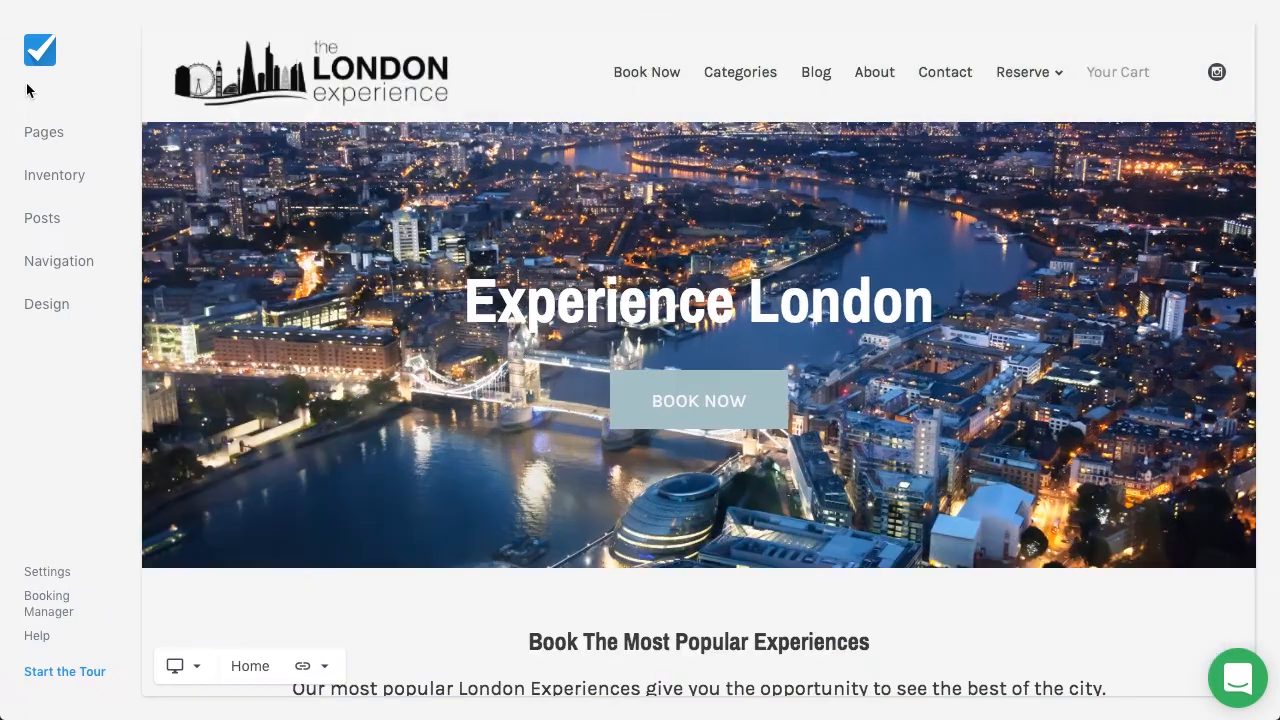
{"action": "mouse_move", "coordinate": [1022, 82]}
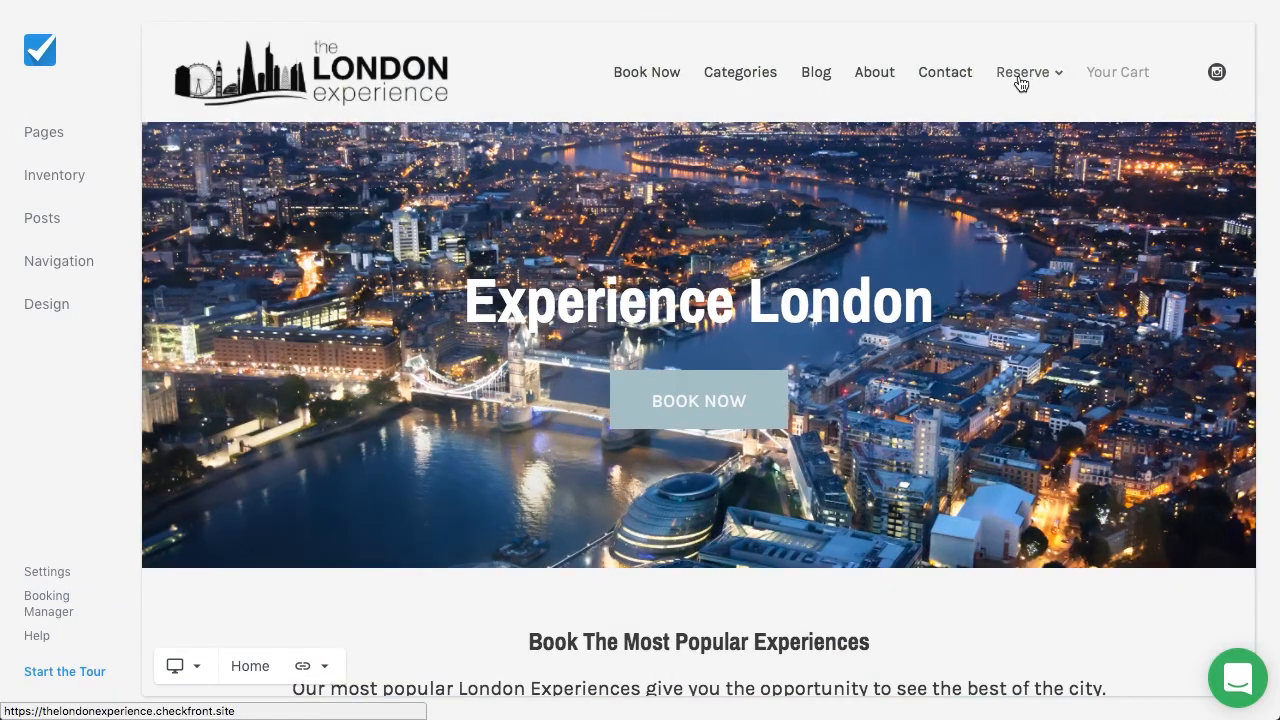
{"action": "mouse_move", "coordinate": [1043, 82]}
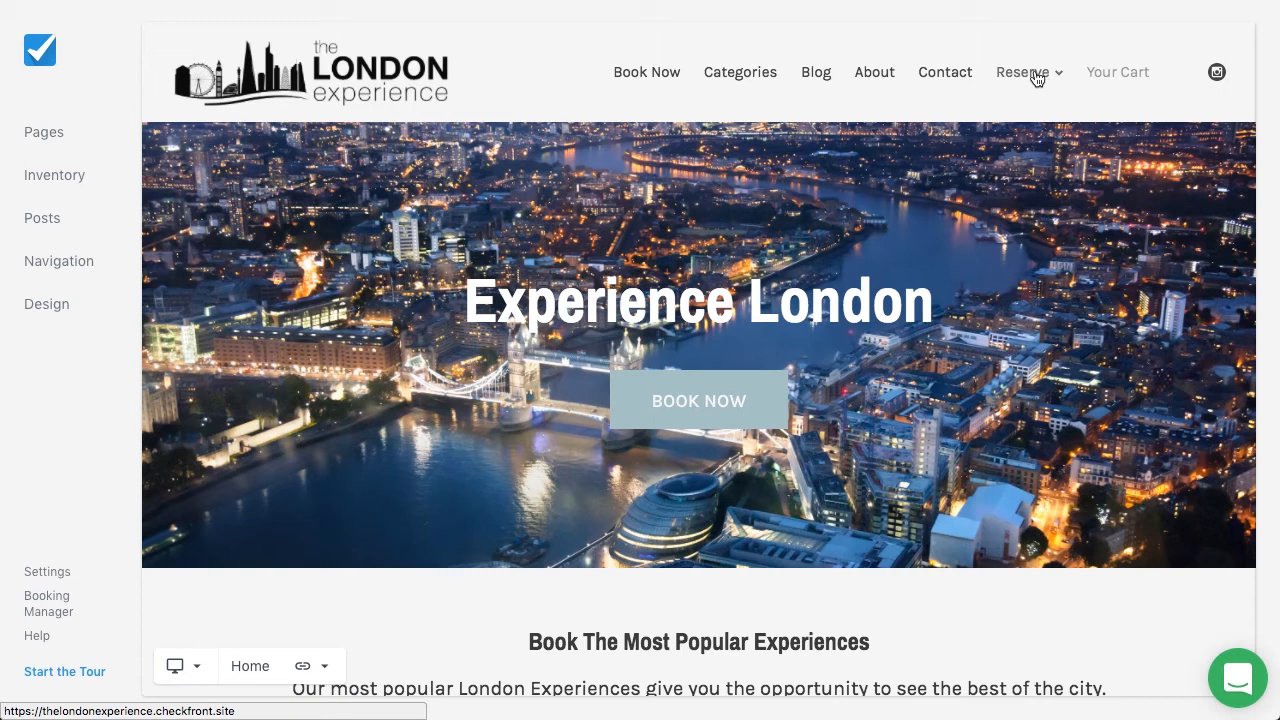
- Open the Reserve dropdown in the site header preview
{"action": "left_click", "coordinate": [1023, 72]}
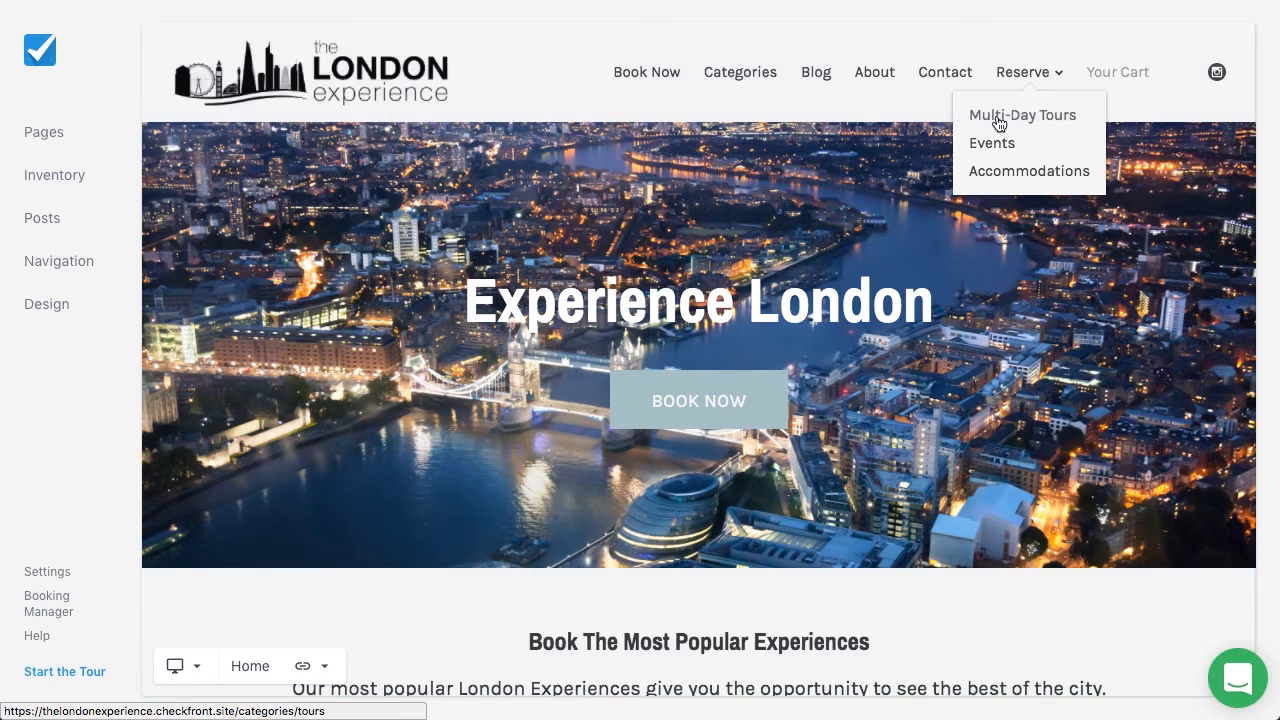
- Follow the Multi-Day Tours link and scroll through the Tours category listings
{"action": "left_click", "coordinate": [1022, 114]}
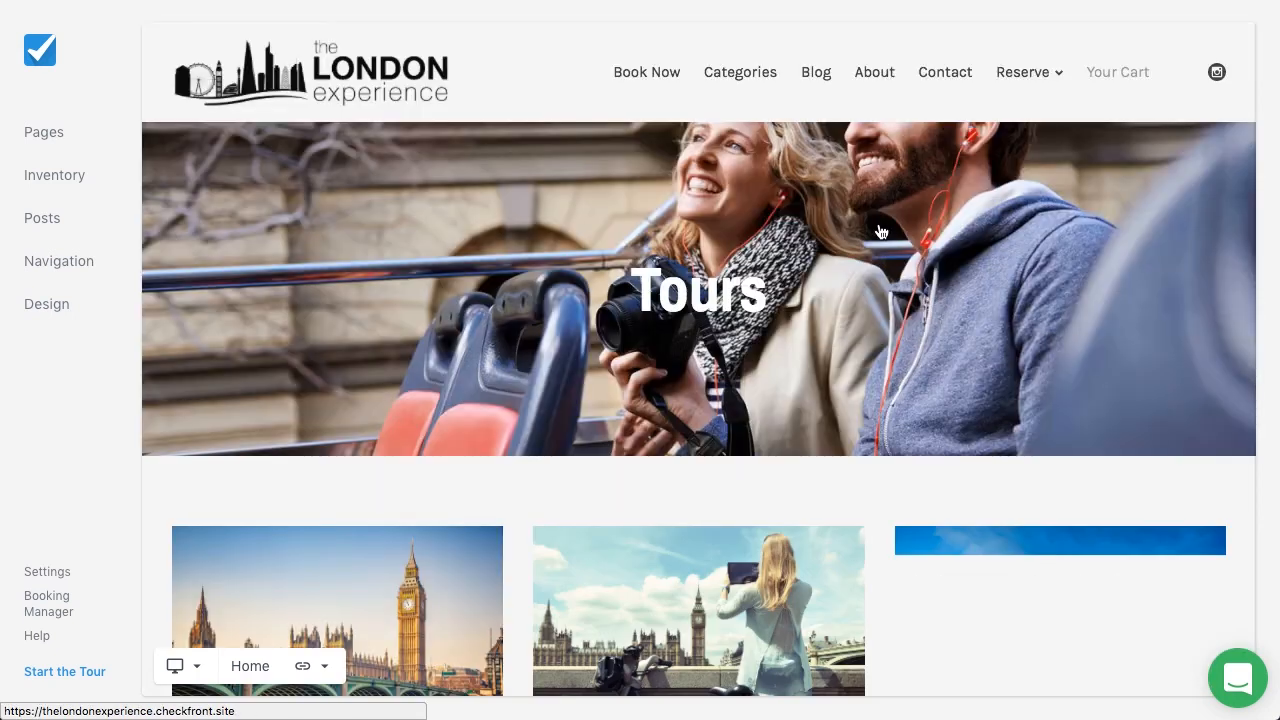
{"action": "scroll", "scroll_direction": "down", "scroll_amount": 3}
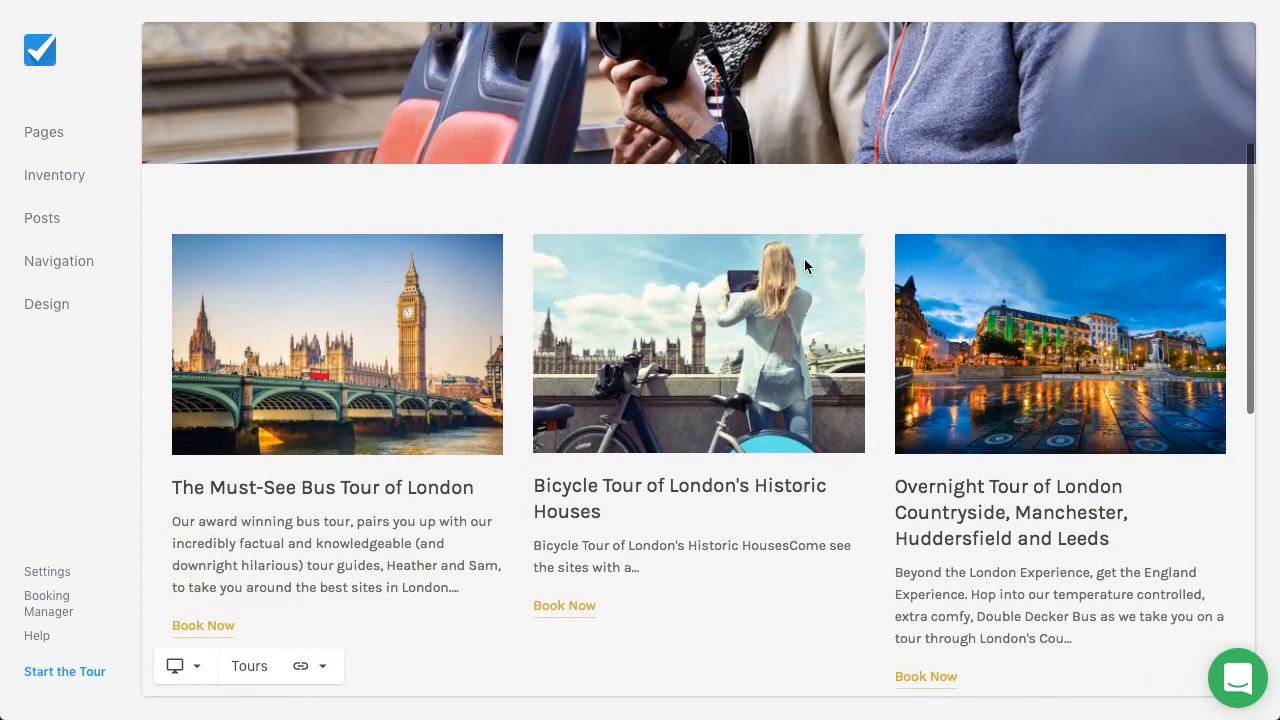
{"action": "scroll", "scroll_direction": "up", "scroll_amount": 3}
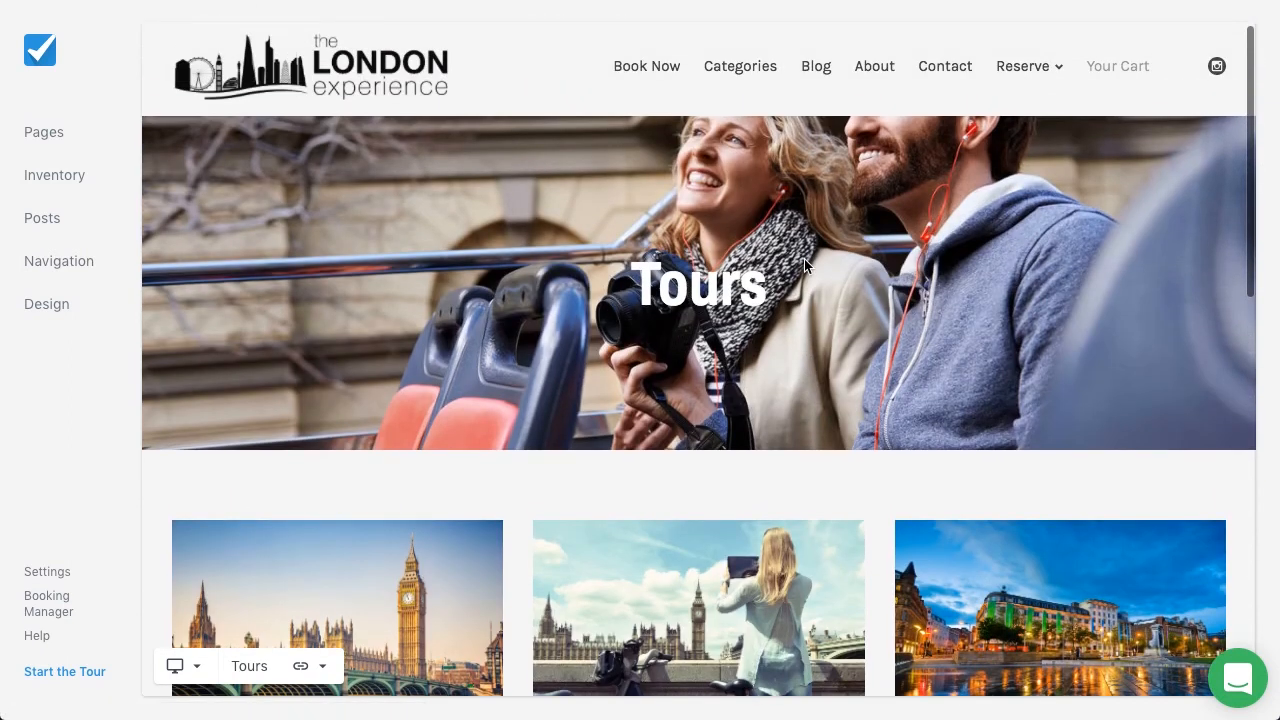